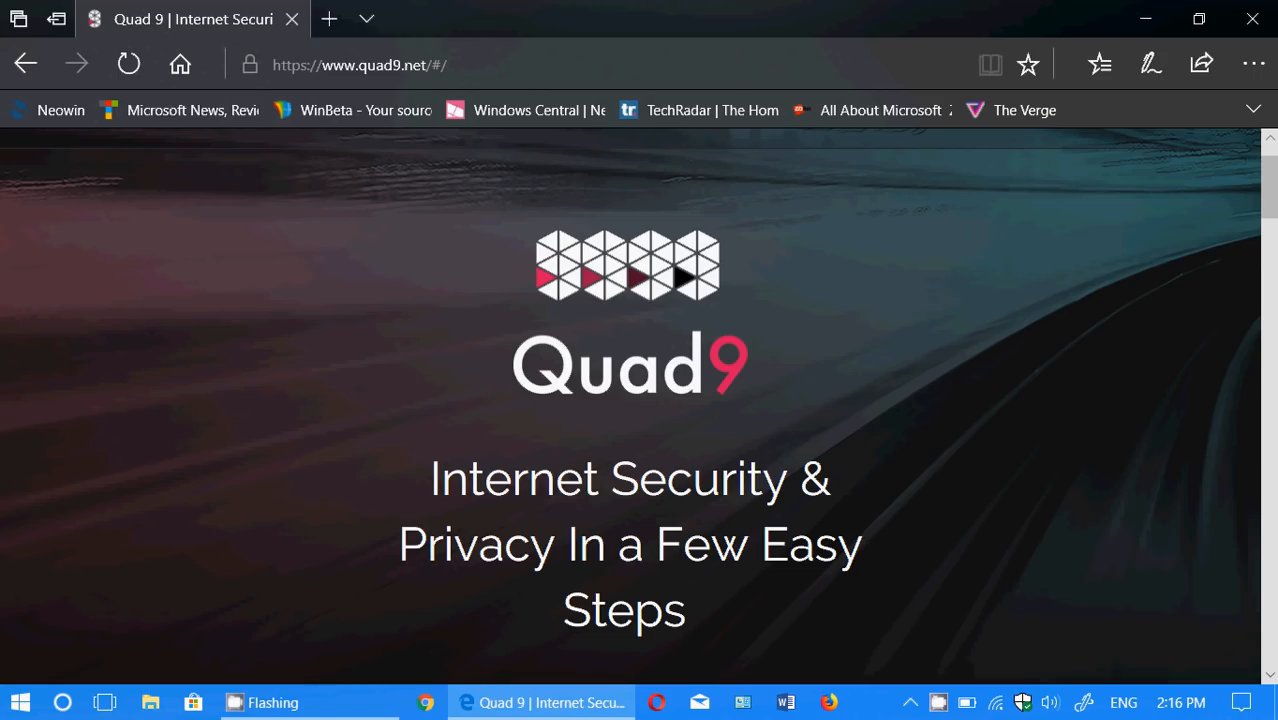
# Step: Scroll the Quad9 homepage to show What is Quad9, Setup Quad9 and the domain search box
pyautogui.scroll(-3)
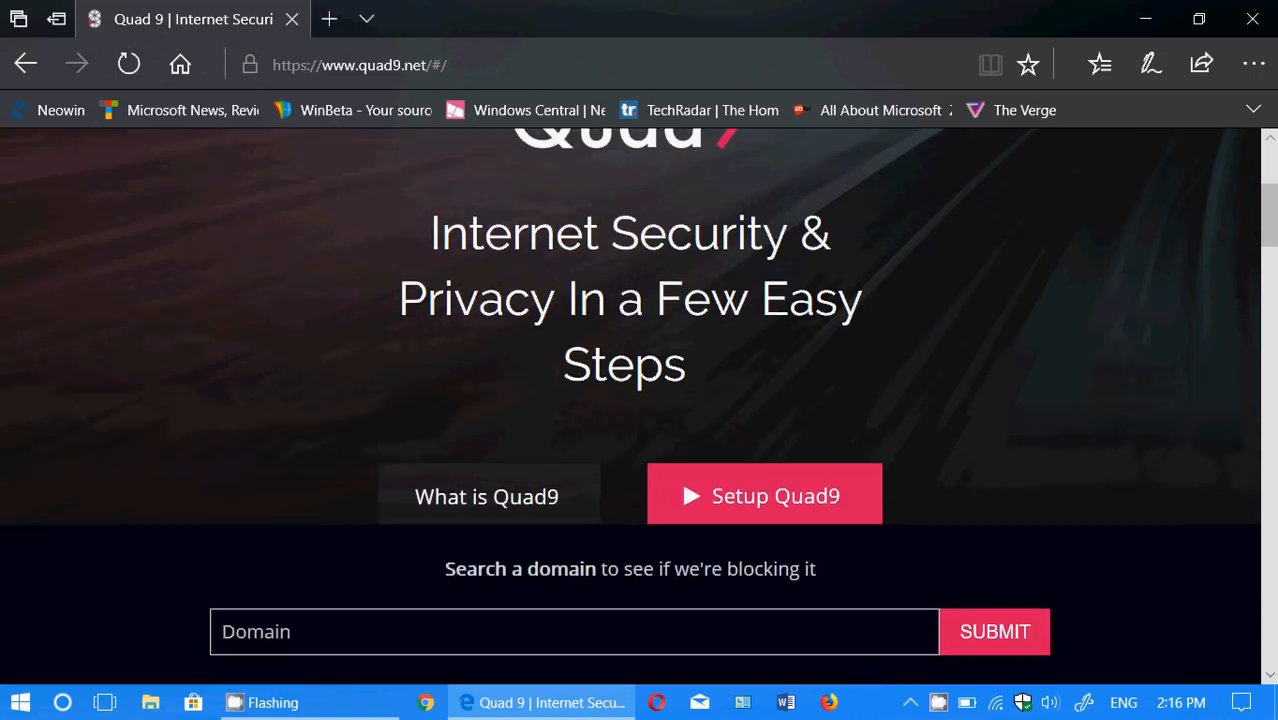
pyautogui.scroll(-3)
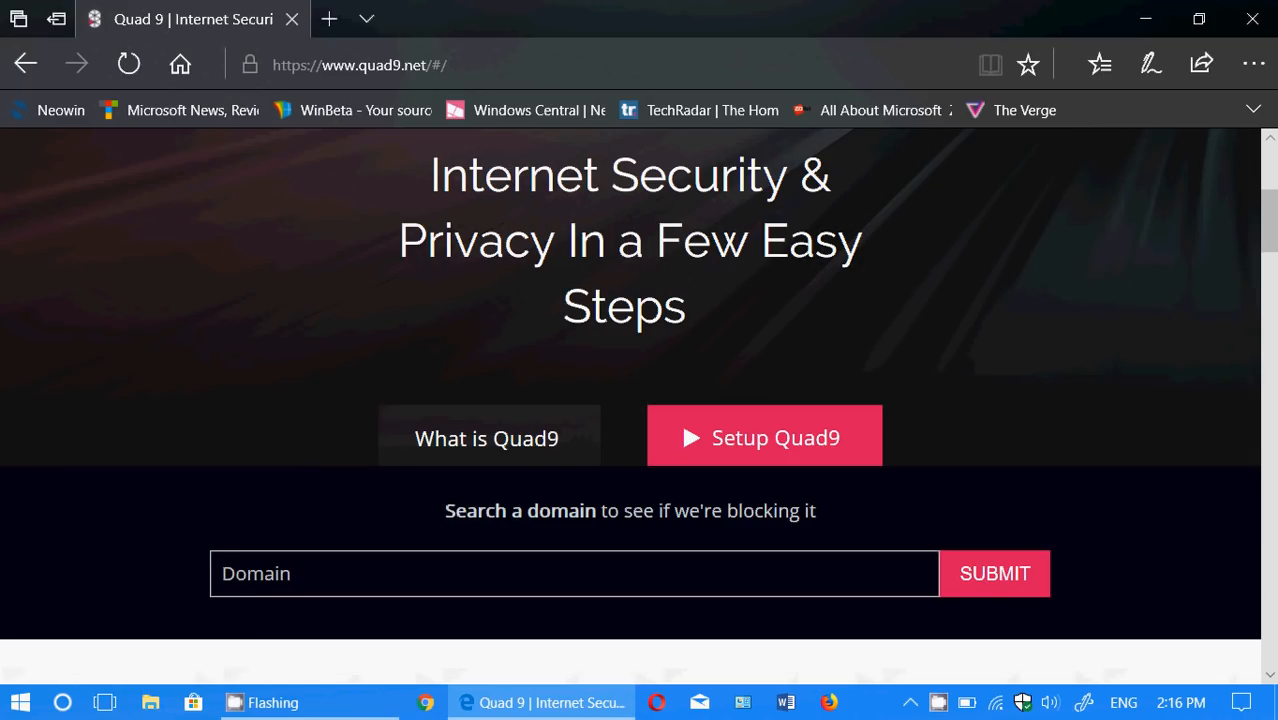
pyautogui.moveTo(764, 436)
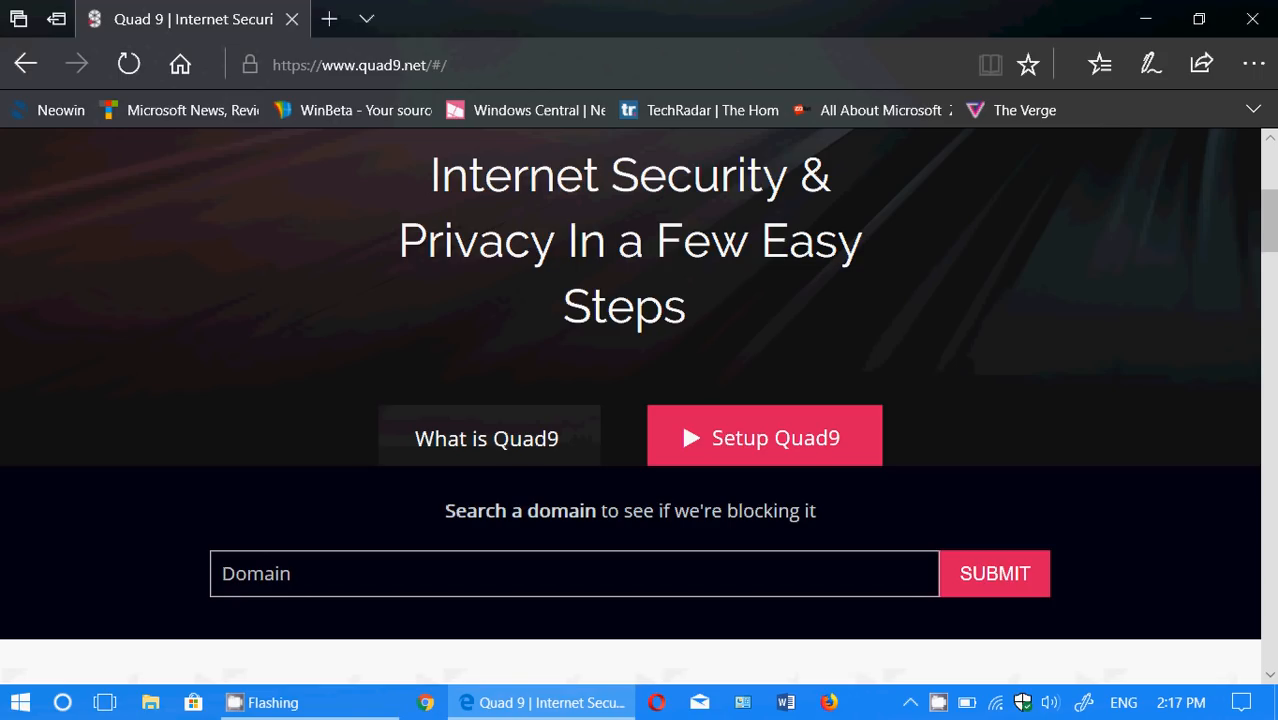
pyautogui.scroll(3)
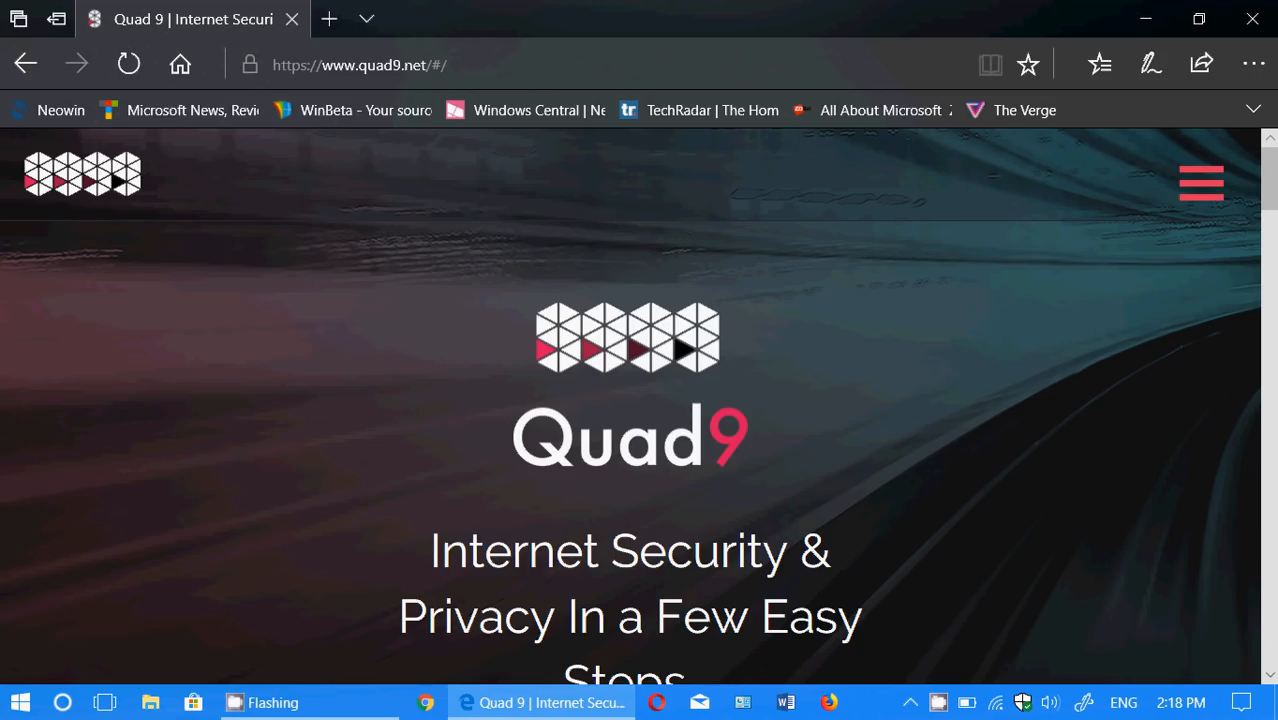
pyautogui.moveTo(938, 702)
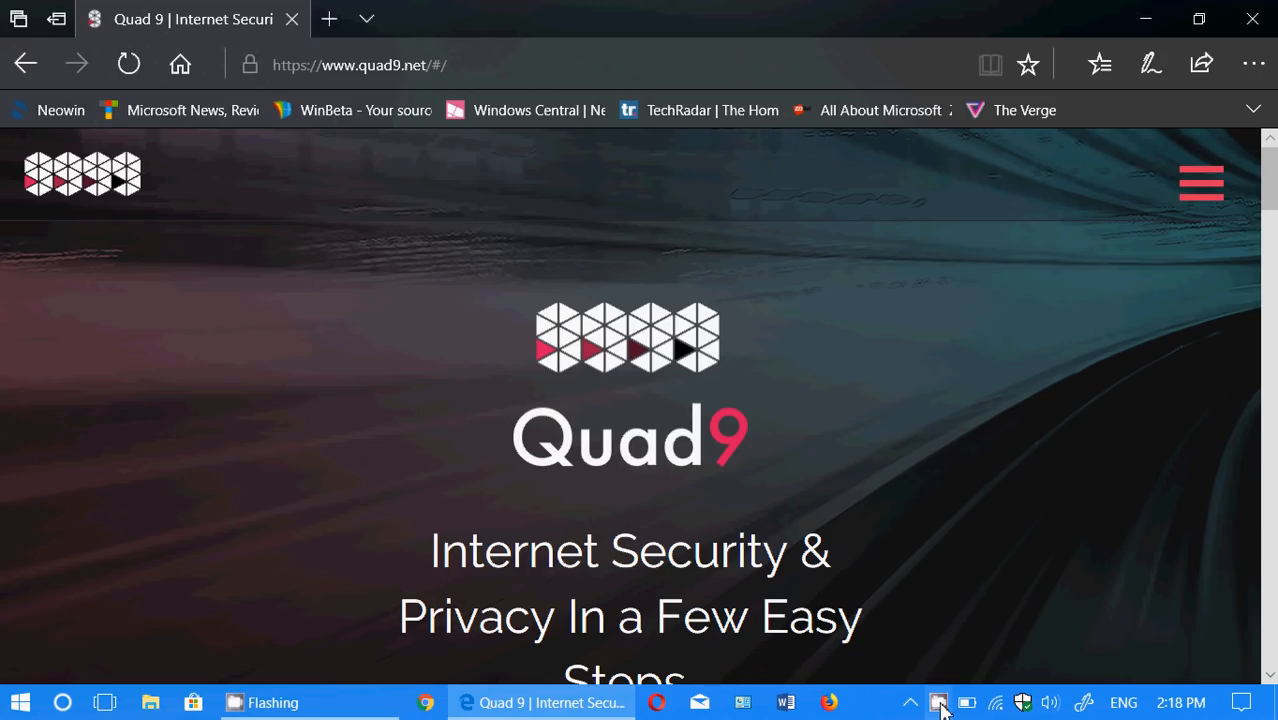
# Step: Restore the CamStudio recorder window over the Quad9 homepage
pyautogui.click(938, 702)
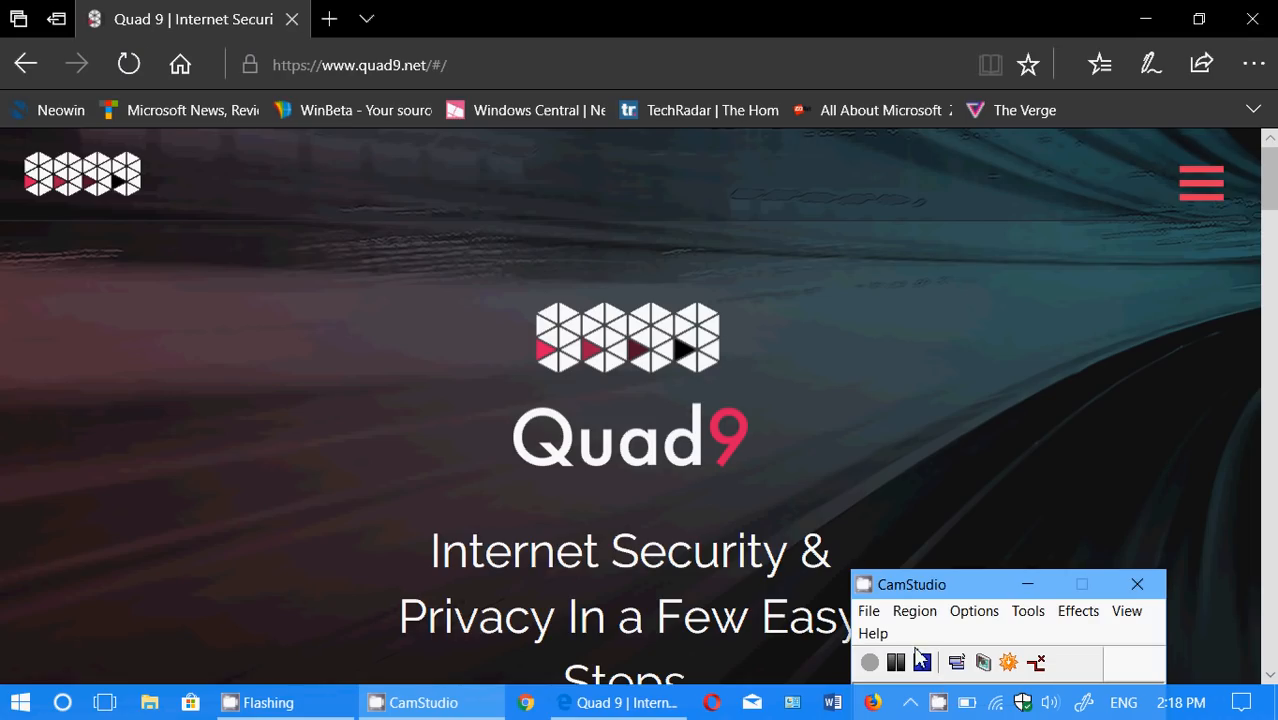